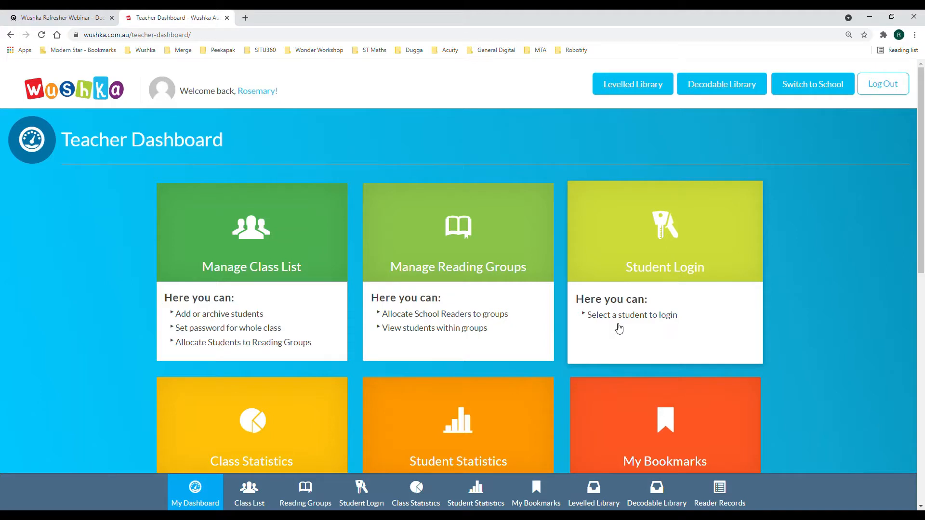
{"action": "mouse_move", "coordinate": [668, 362]}
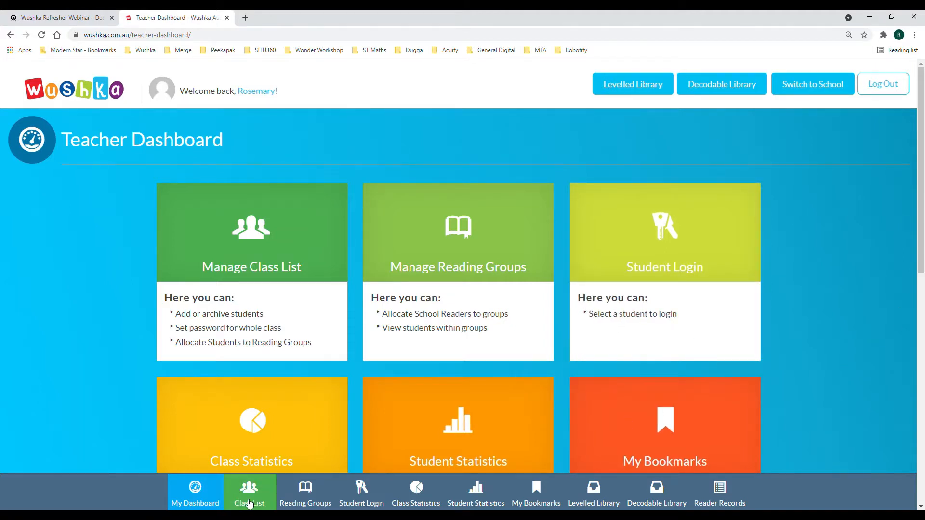
{"action": "left_click", "coordinate": [248, 492]}
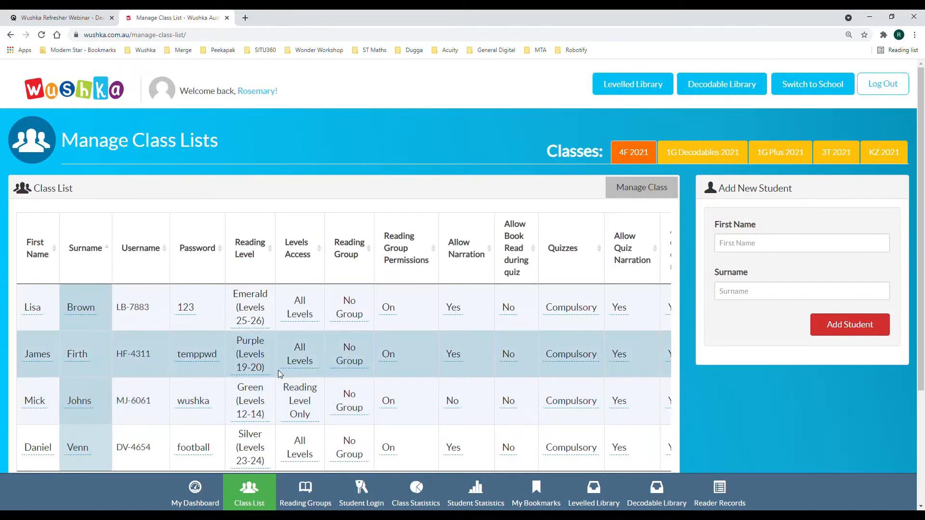
{"action": "scroll", "scroll_direction": "down", "scroll_amount": 3}
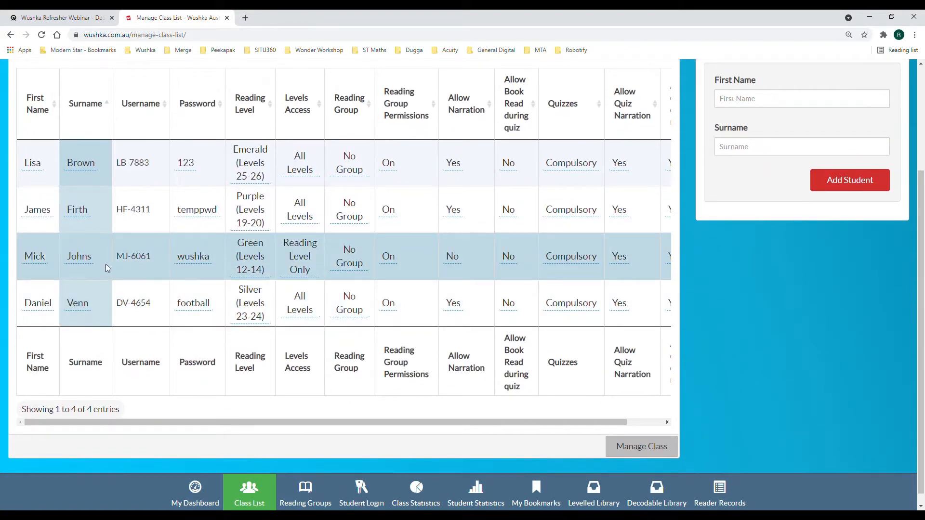
{"action": "mouse_move", "coordinate": [187, 277]}
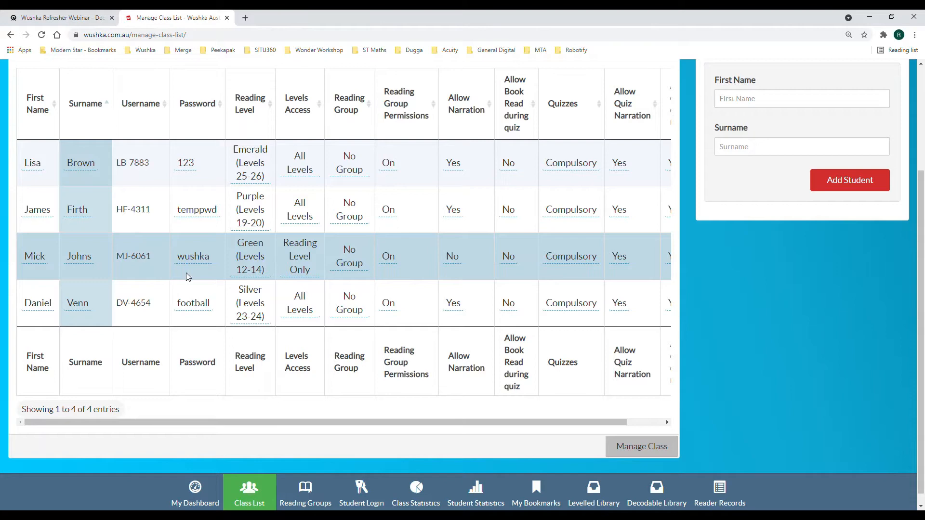
{"action": "left_click", "coordinate": [193, 256]}
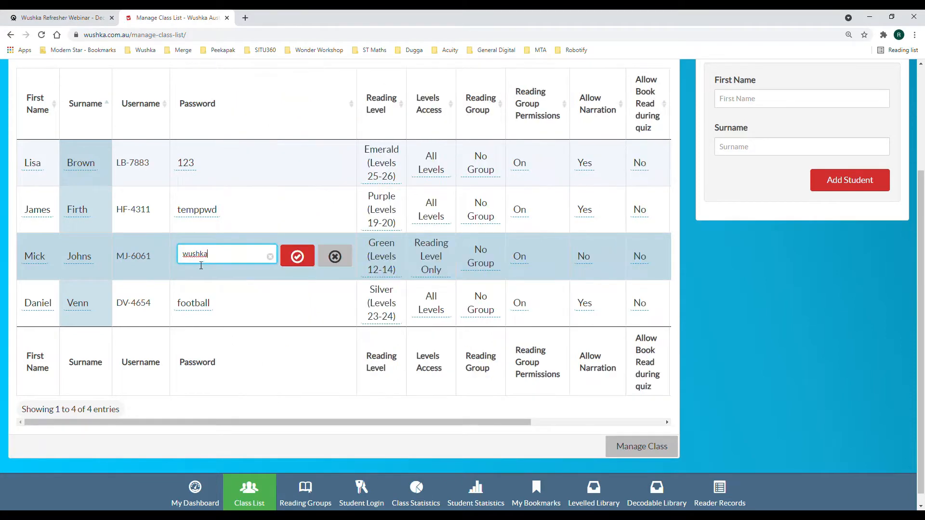
{"action": "left_click", "coordinate": [297, 256]}
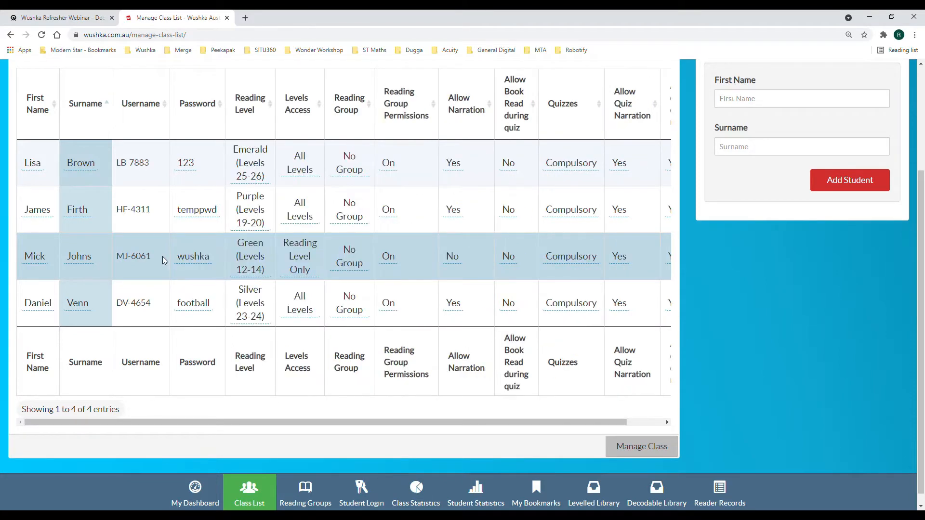
{"action": "left_click", "coordinate": [192, 257]}
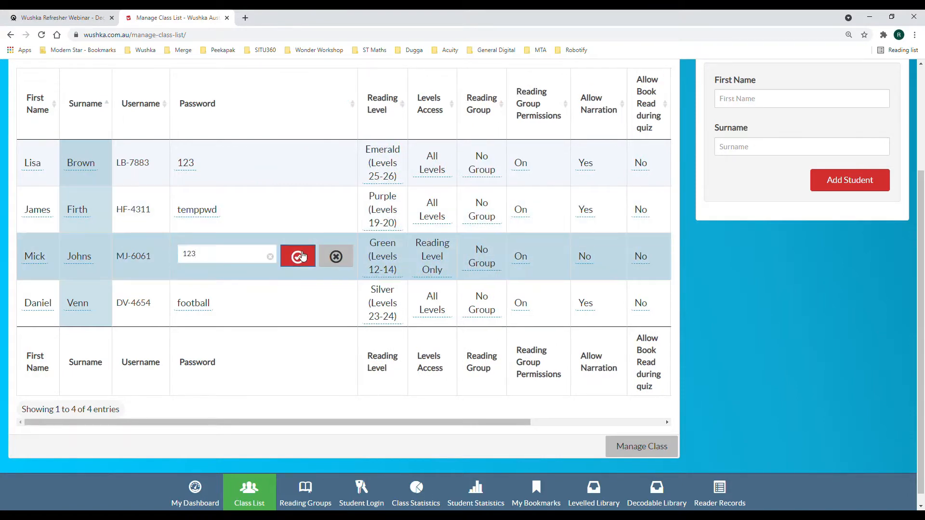
{"action": "left_click", "coordinate": [298, 256]}
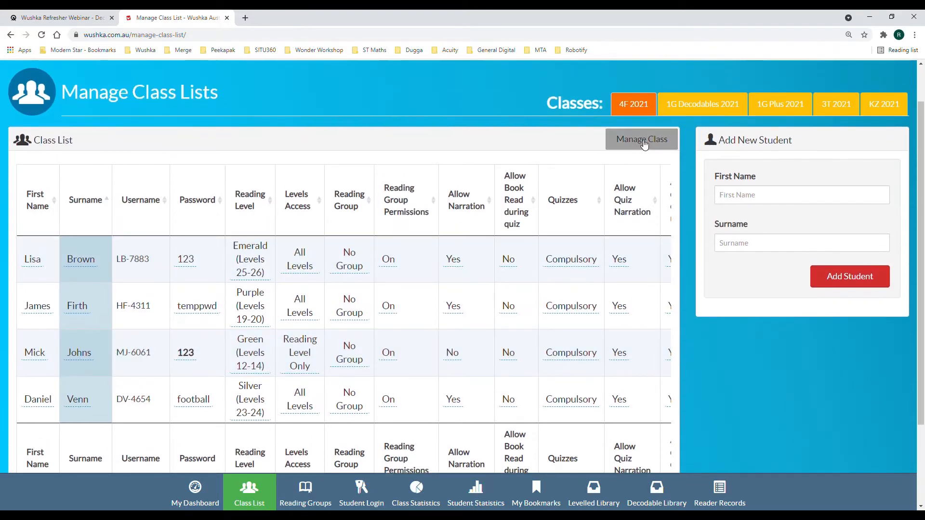
{"action": "left_click", "coordinate": [641, 139]}
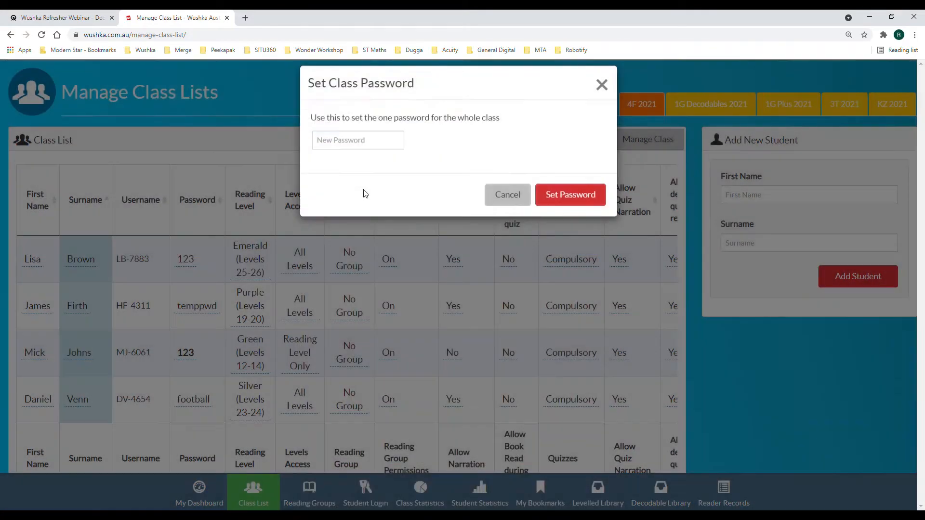
{"action": "left_click", "coordinate": [353, 150]}
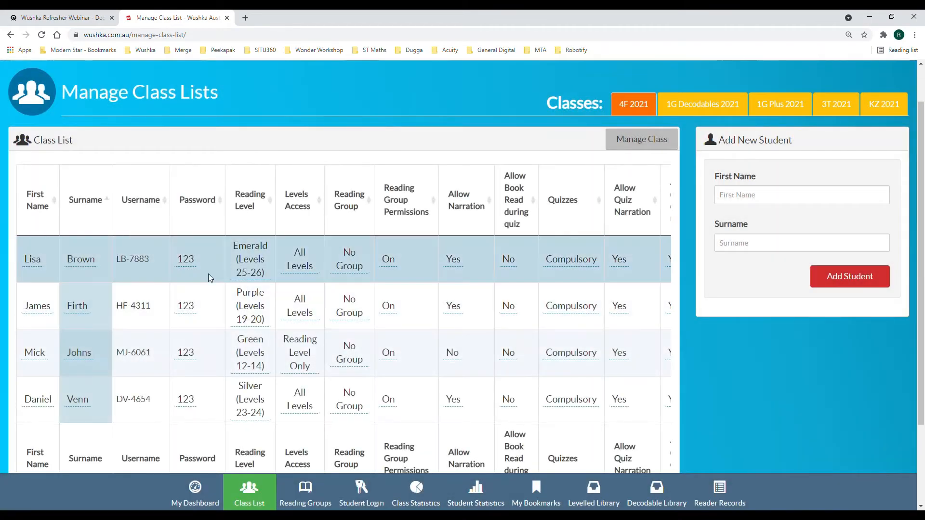
{"action": "mouse_move", "coordinate": [185, 414]}
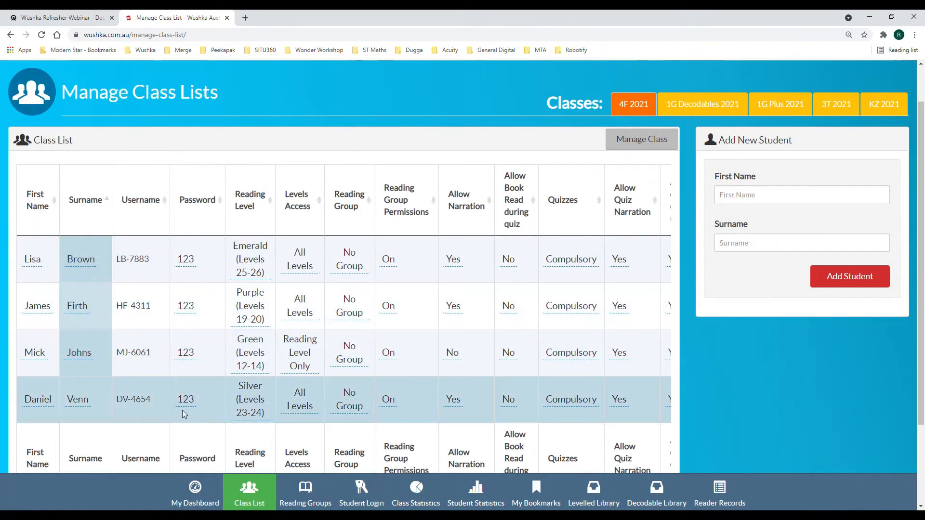
{"action": "mouse_move", "coordinate": [172, 402]}
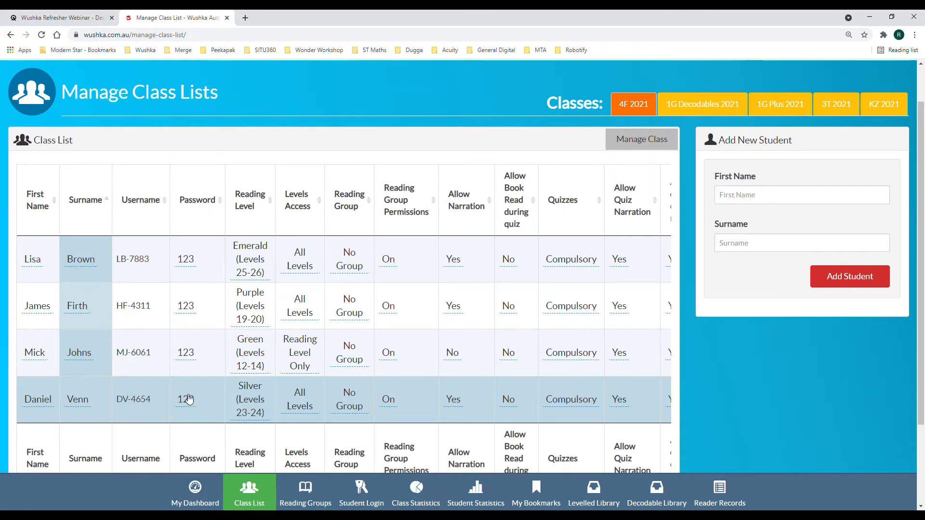
Generate the student login letters PDF from Manage Class
{"action": "left_click", "coordinate": [642, 138]}
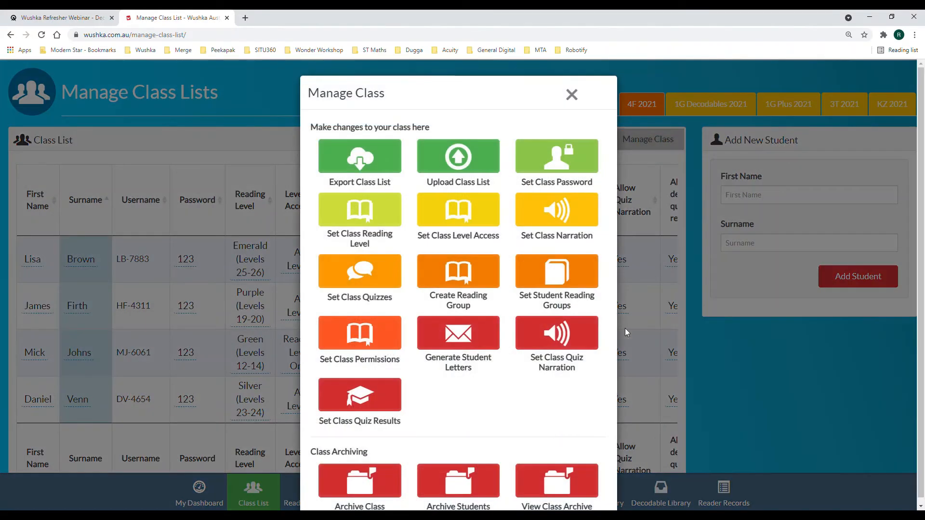
{"action": "left_click", "coordinate": [458, 333]}
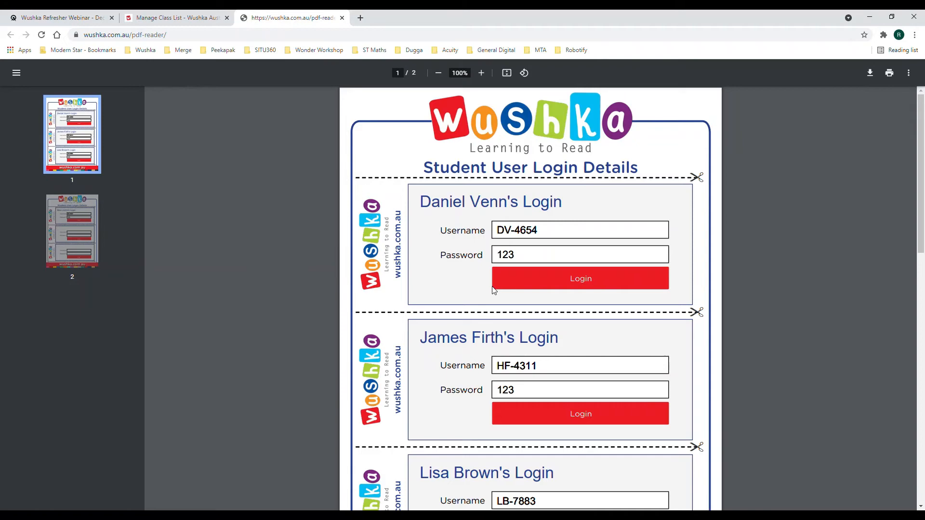
{"action": "mouse_move", "coordinate": [405, 211]}
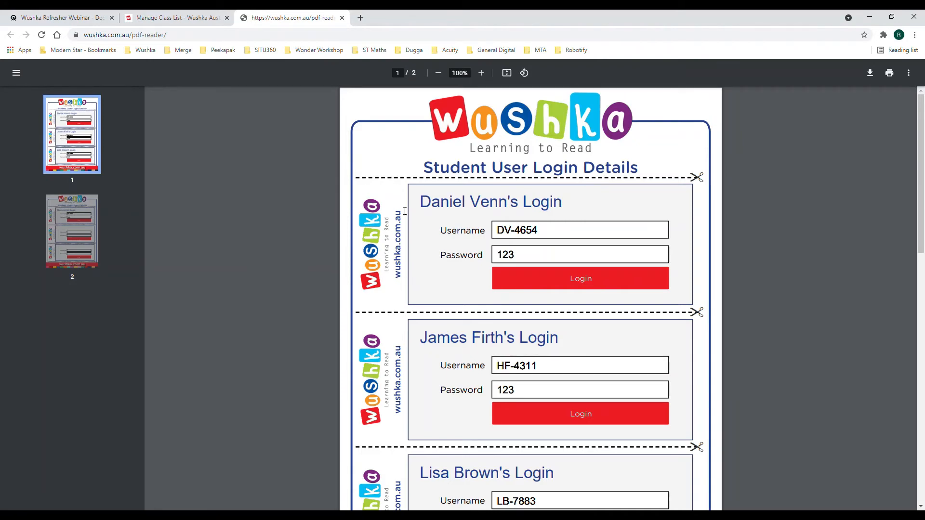
{"action": "mouse_move", "coordinate": [530, 263]}
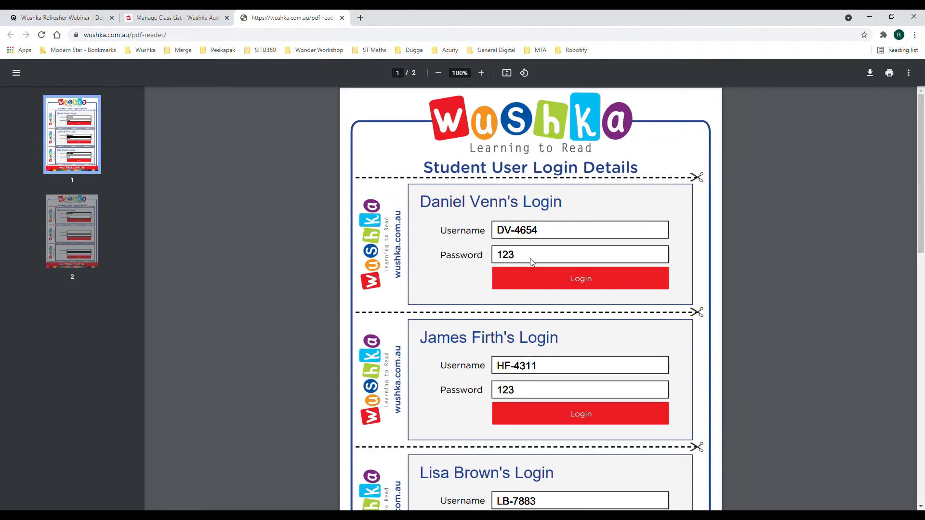
{"action": "mouse_move", "coordinate": [873, 111]}
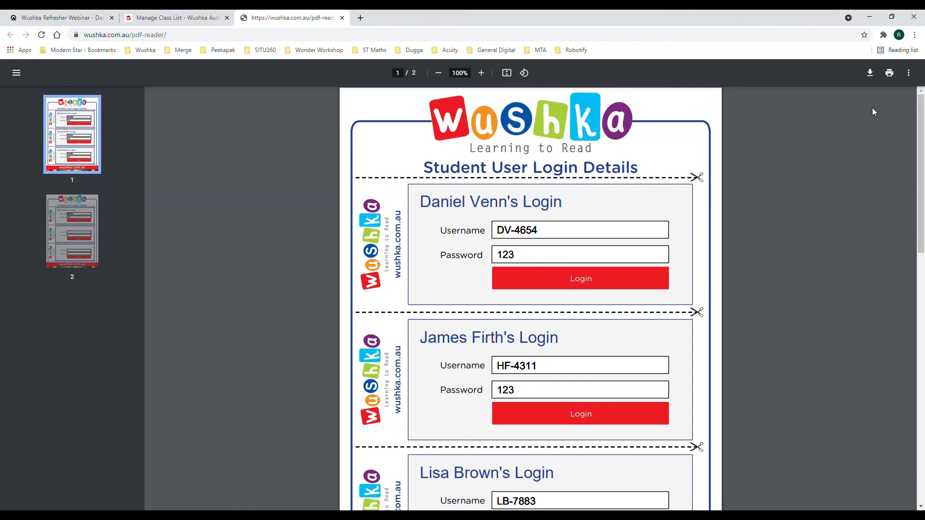
{"action": "mouse_move", "coordinate": [826, 162]}
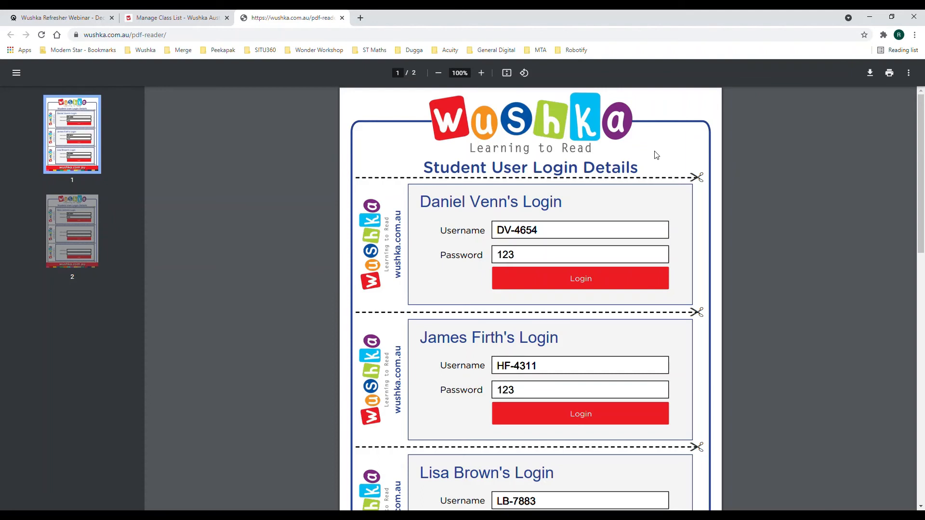
{"action": "mouse_move", "coordinate": [471, 225]}
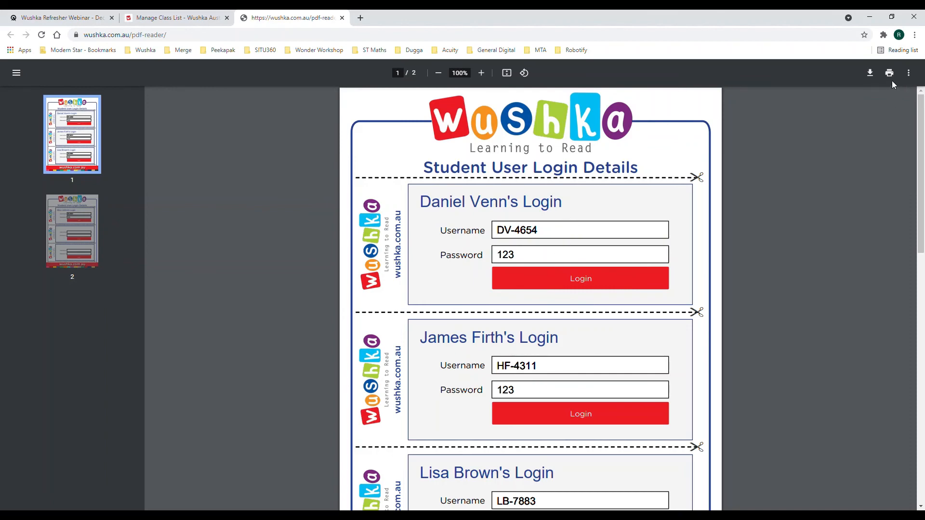
{"action": "mouse_move", "coordinate": [662, 188]}
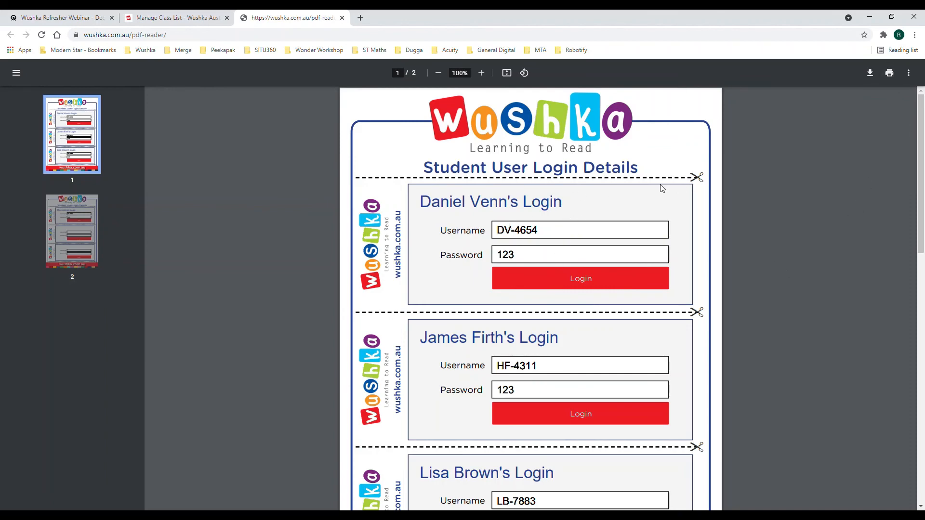